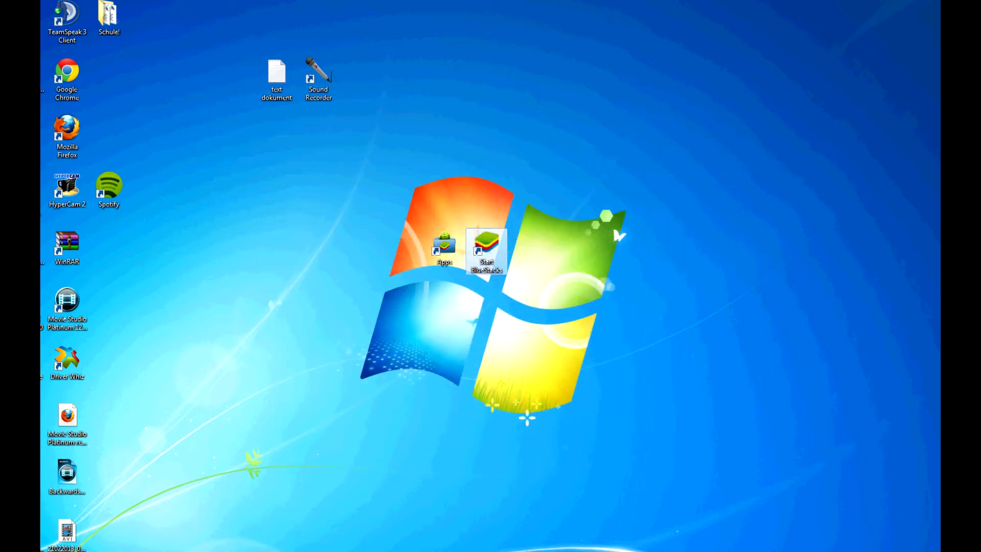
# Launch BlueStacks from the desktop icon and briefly consult the Notepad instructions before hiding them
pyautogui.doubleClick(486, 254)
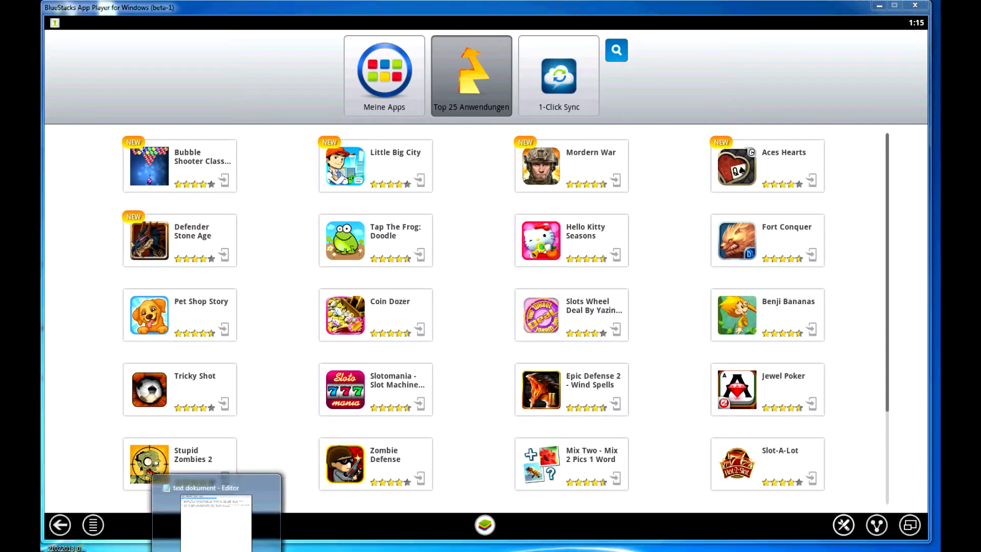
pyautogui.click(211, 513)
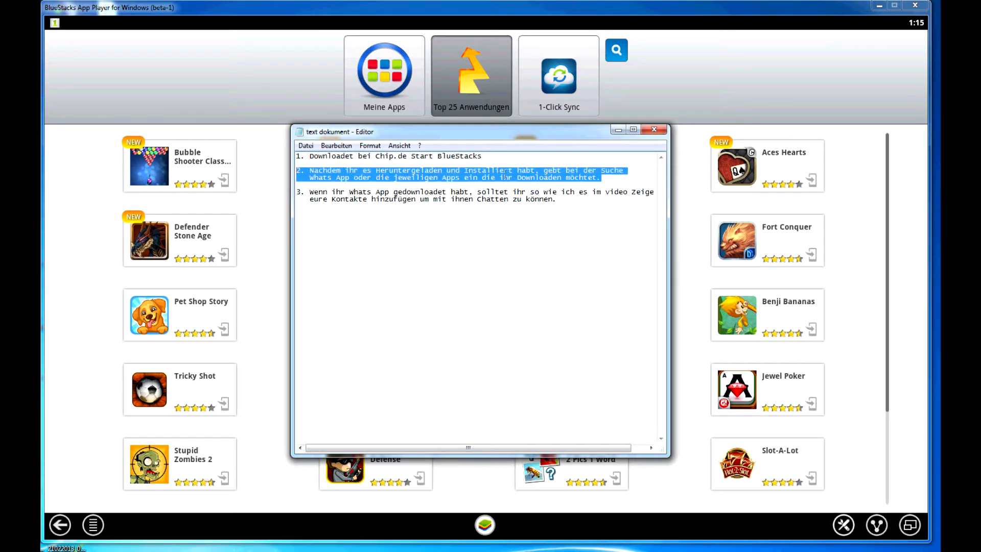
pyautogui.click(603, 178)
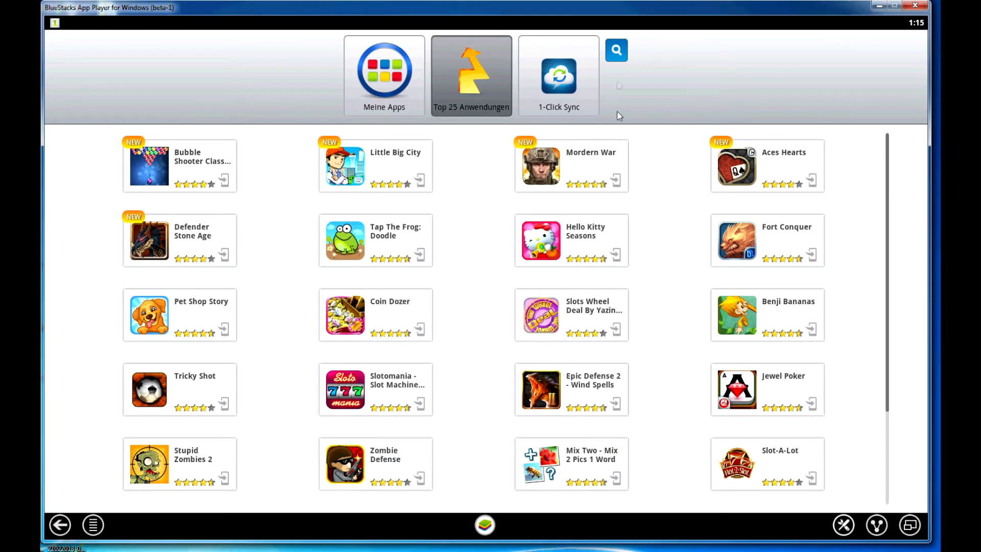
pyautogui.click(615, 50)
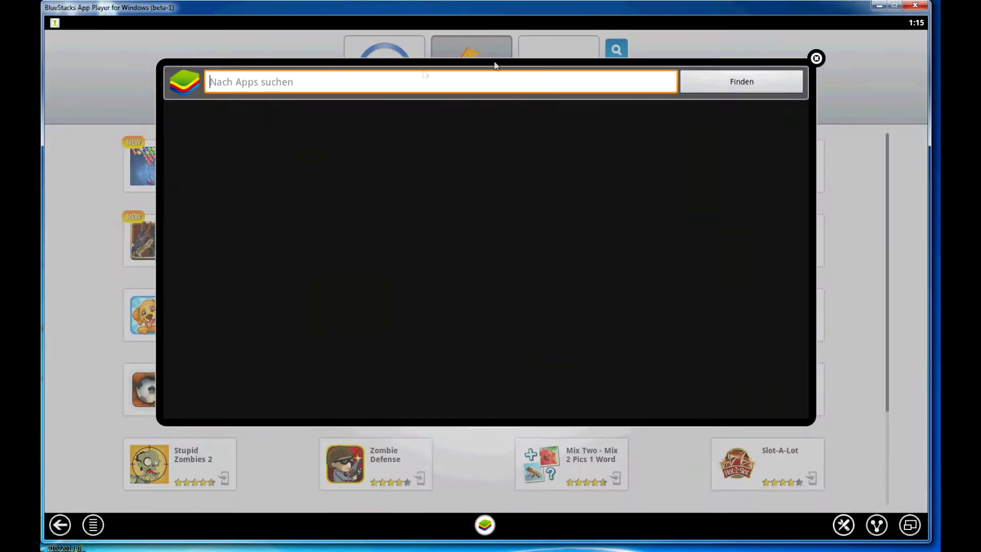
pyautogui.write('Wh')
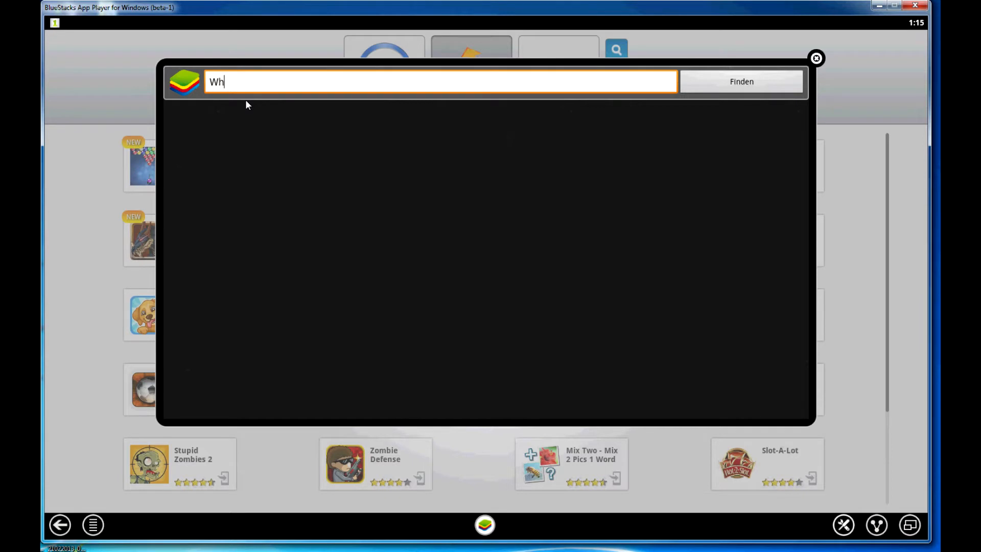
pyautogui.write('ats a')
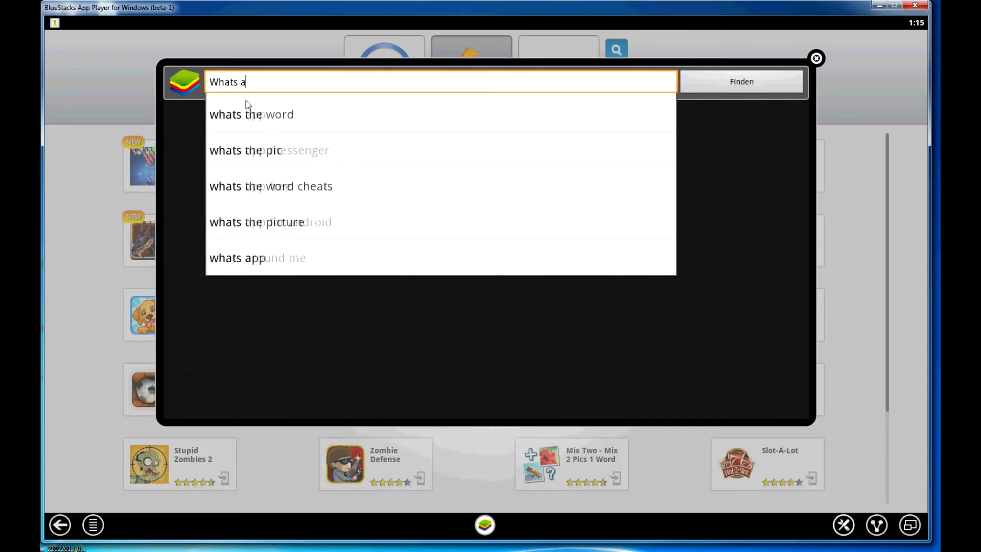
pyautogui.write('pp')
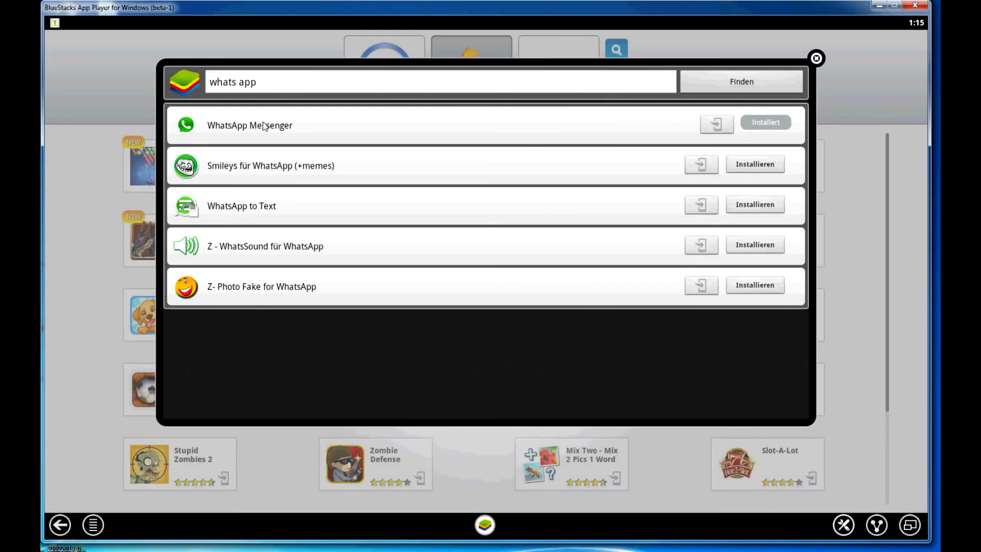
pyautogui.moveTo(772, 122)
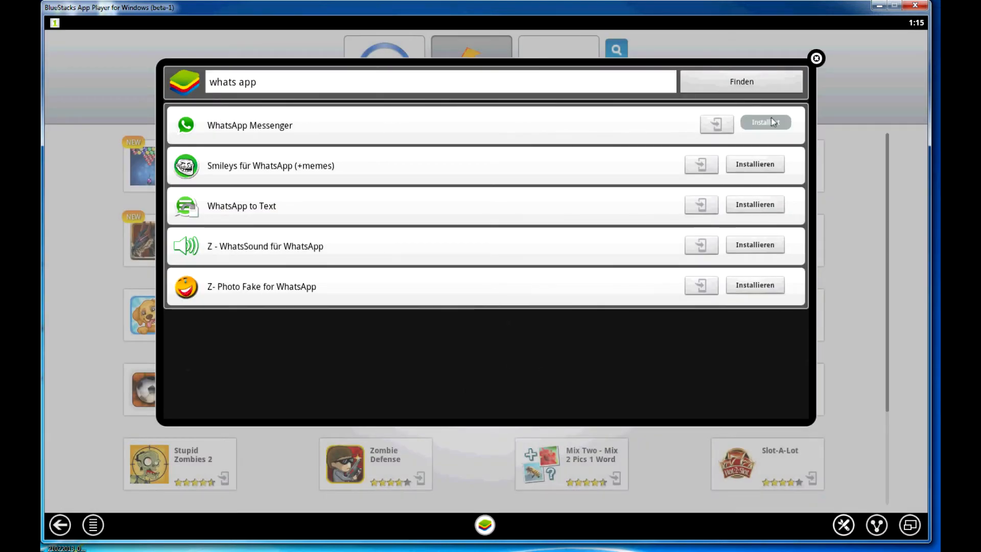
pyautogui.click(816, 57)
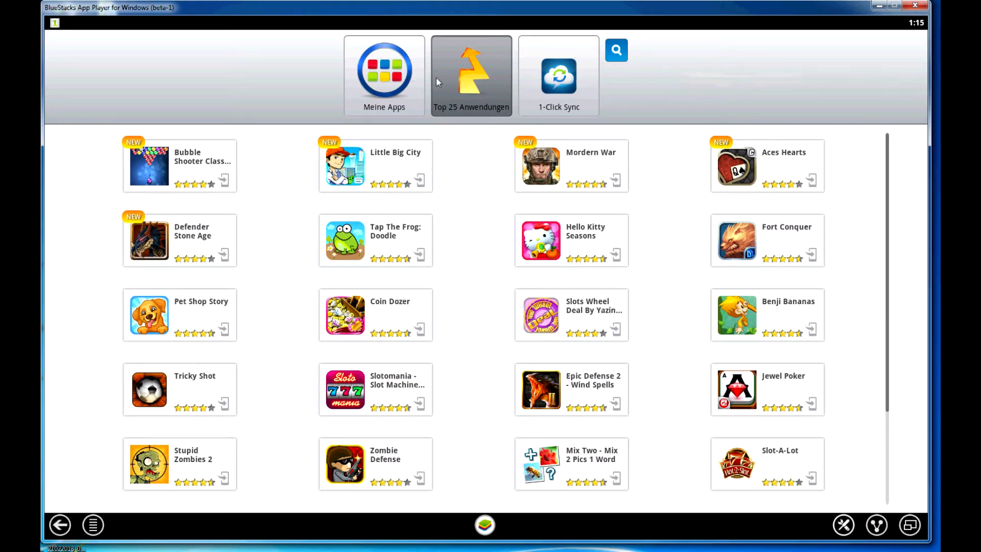
# Start WhatsApp, go to the Chats overview and reach the Kontakte list with its options menu shown
pyautogui.click(384, 75)
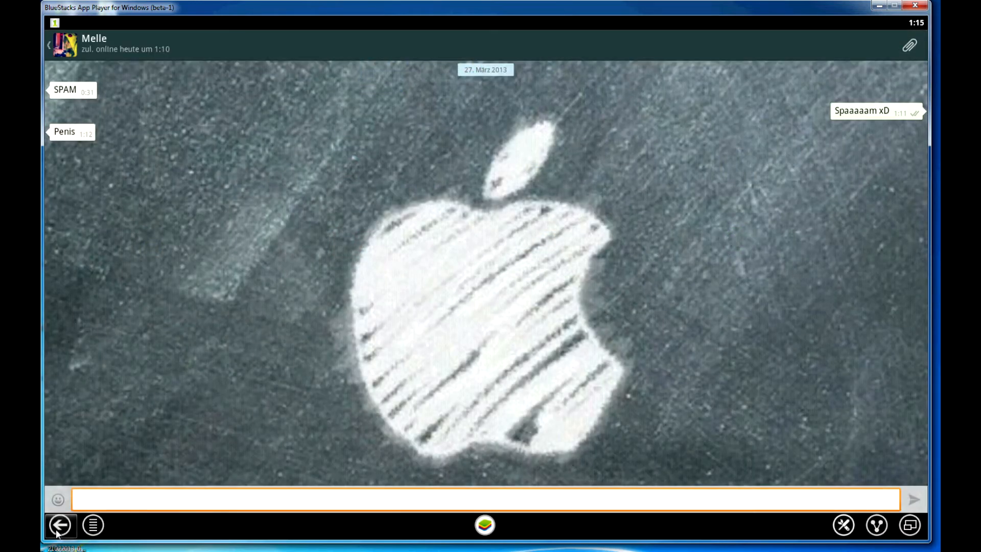
pyautogui.click(60, 525)
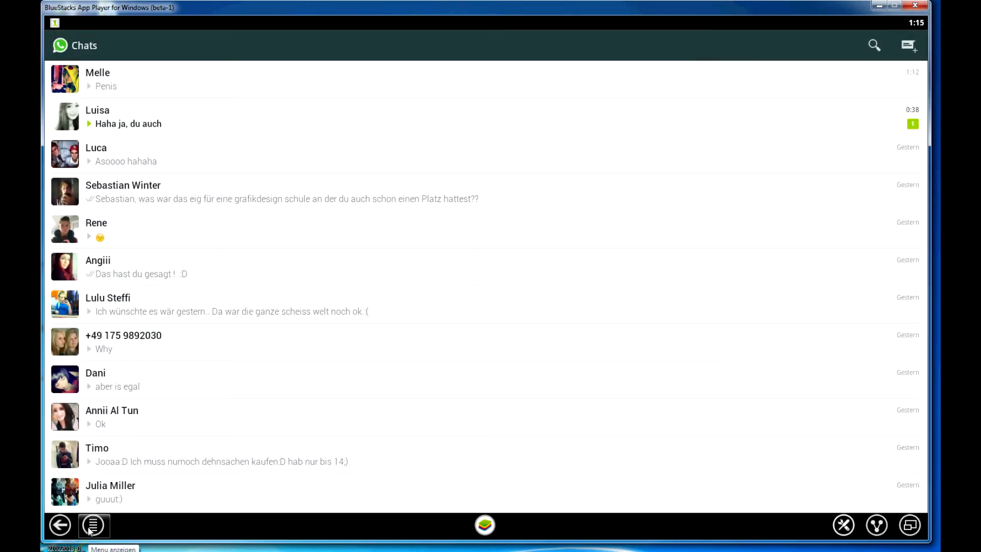
pyautogui.click(93, 526)
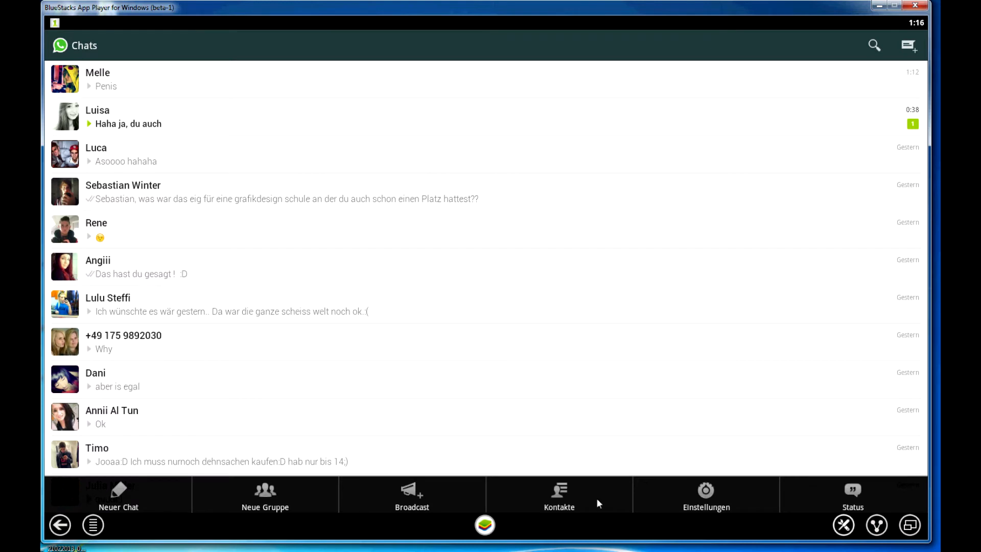
pyautogui.click(558, 494)
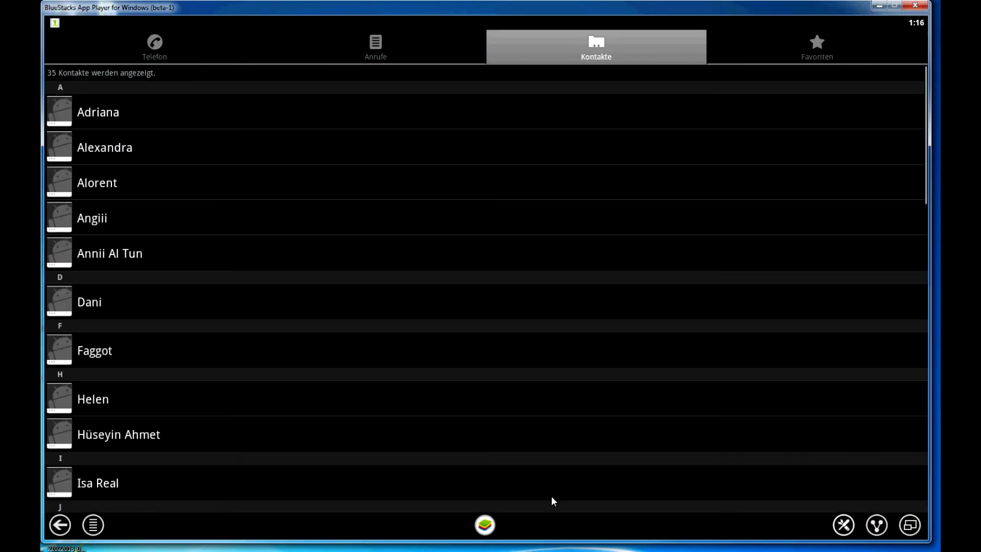
pyautogui.click(92, 524)
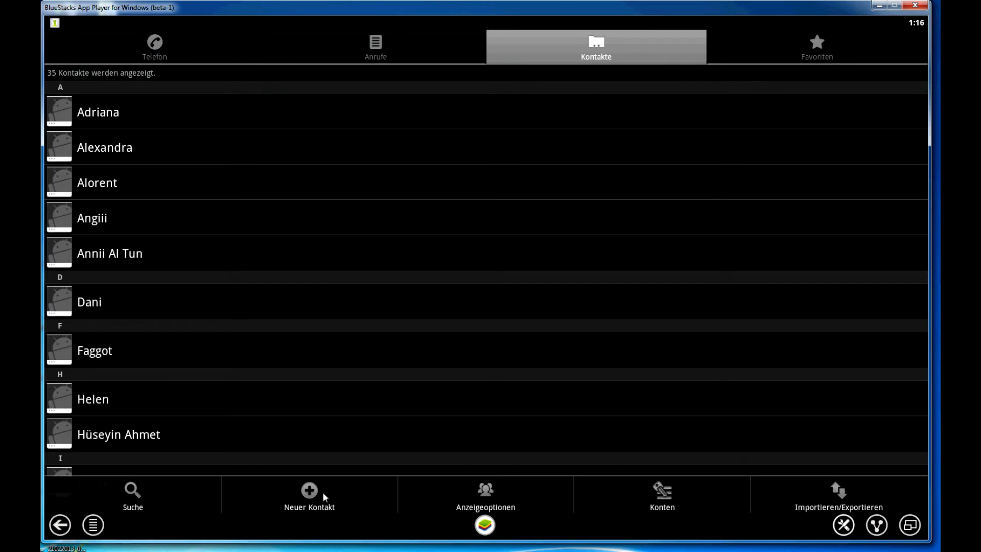
# Begin a Neuer Kontakt with all name fields expanded, then bring the Notepad instructions forward
pyautogui.click(309, 494)
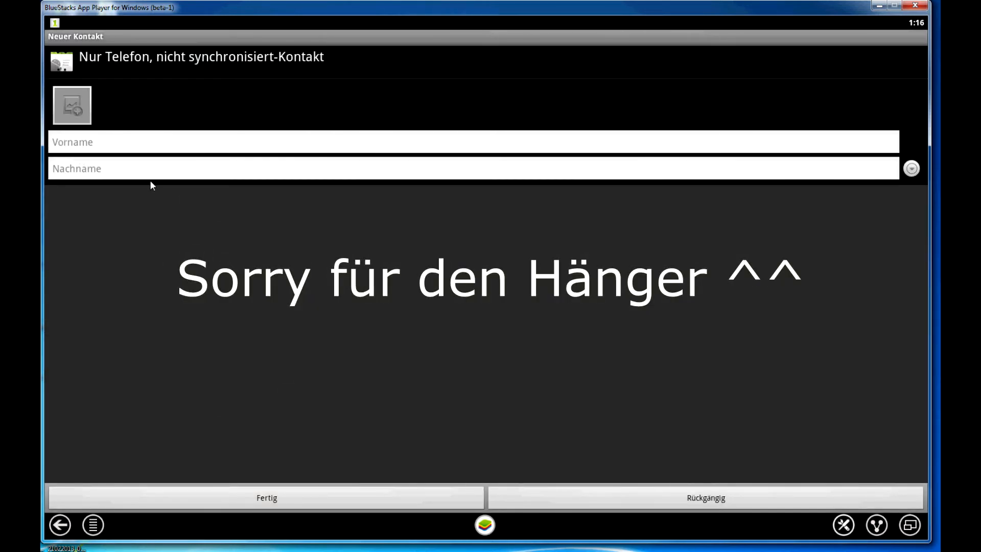
pyautogui.moveTo(129, 319)
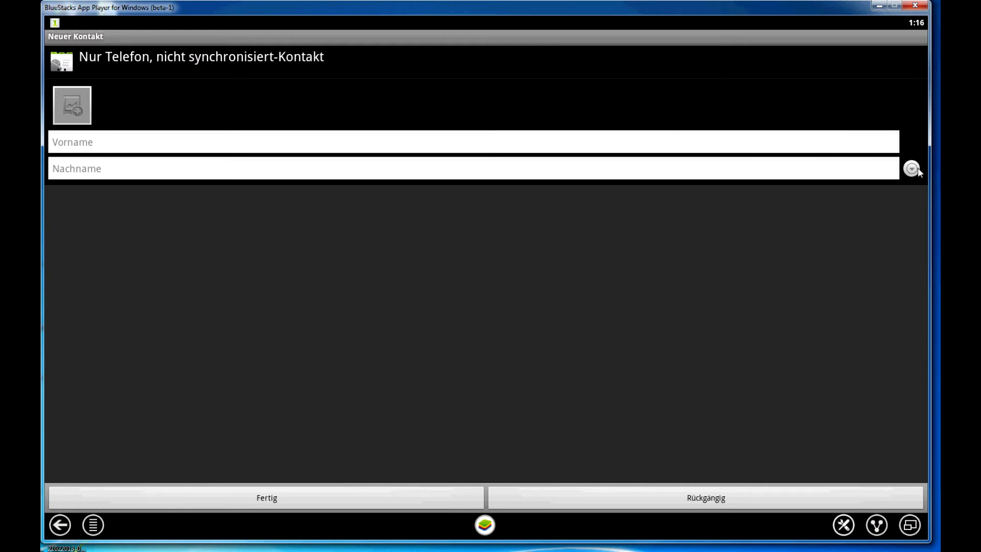
pyautogui.click(911, 169)
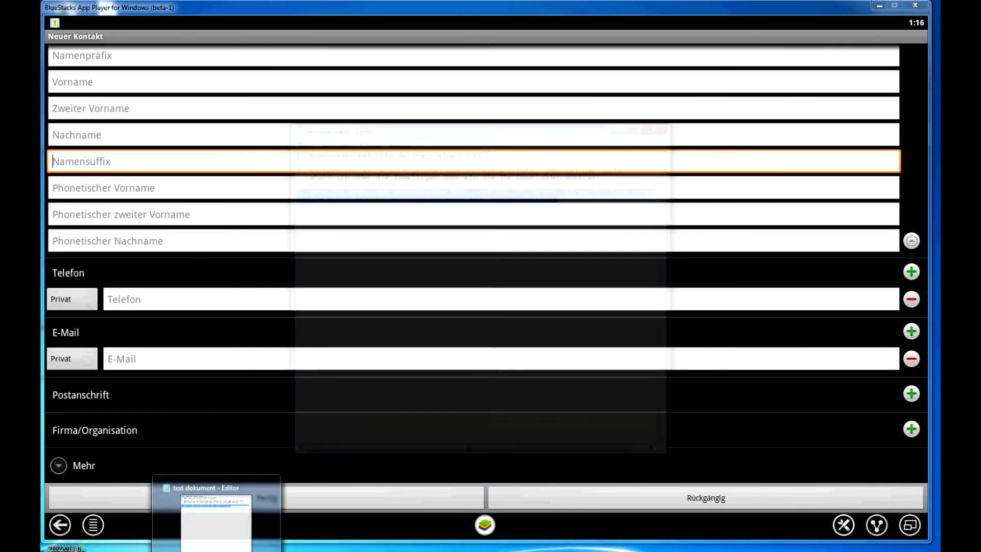
pyautogui.click(215, 519)
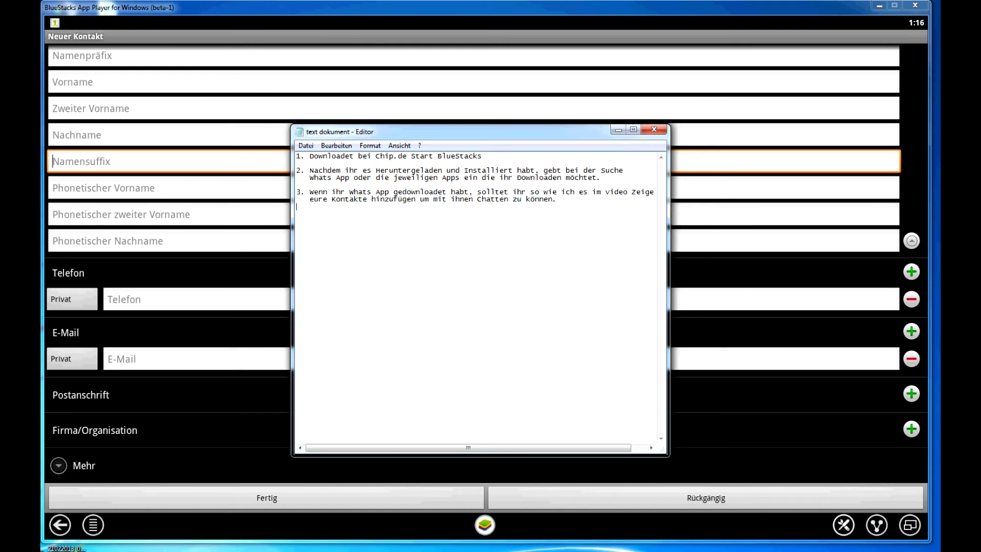
# Write step 4: enter the friend's name and phone number, then click Fertig
pyautogui.write('4.')
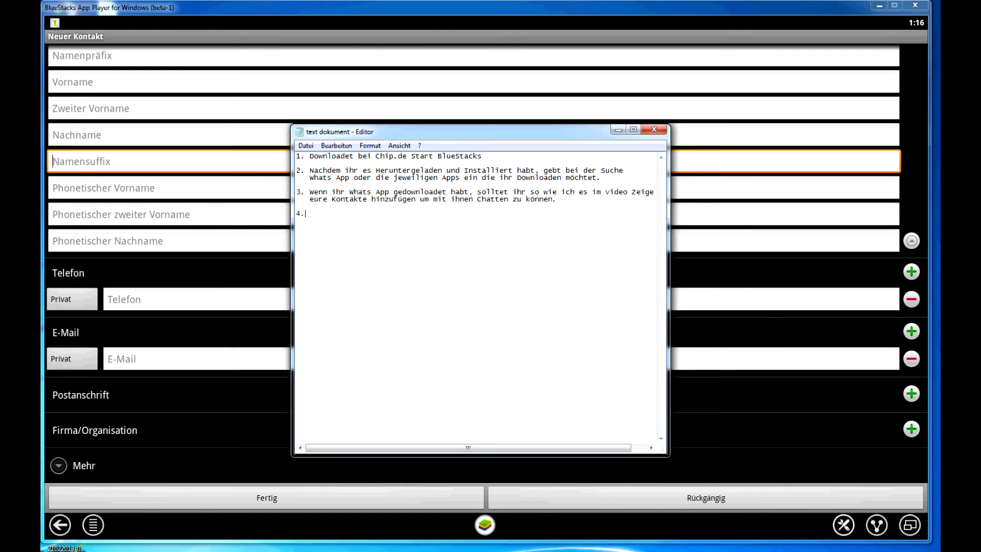
pyautogui.write('Gebt e')
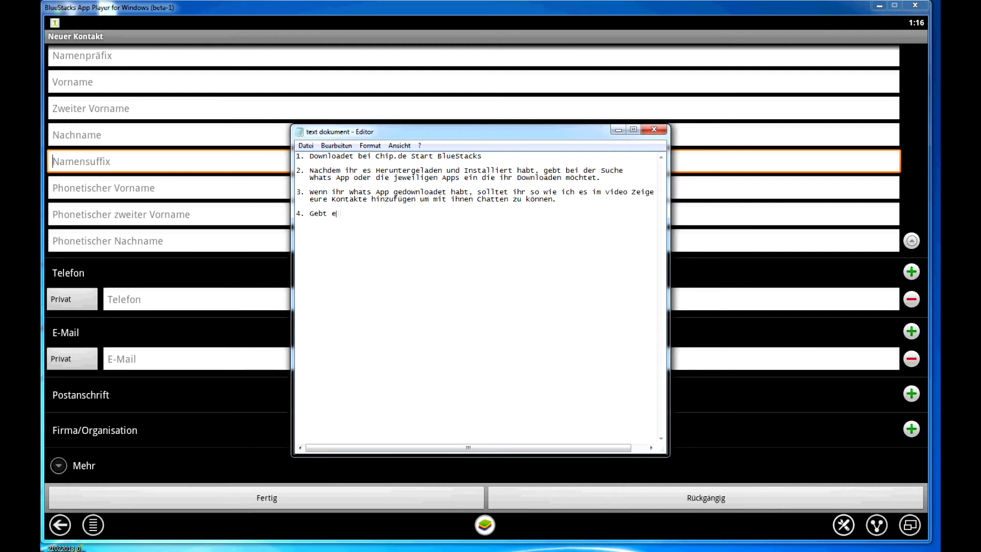
pyautogui.write('infach den N')
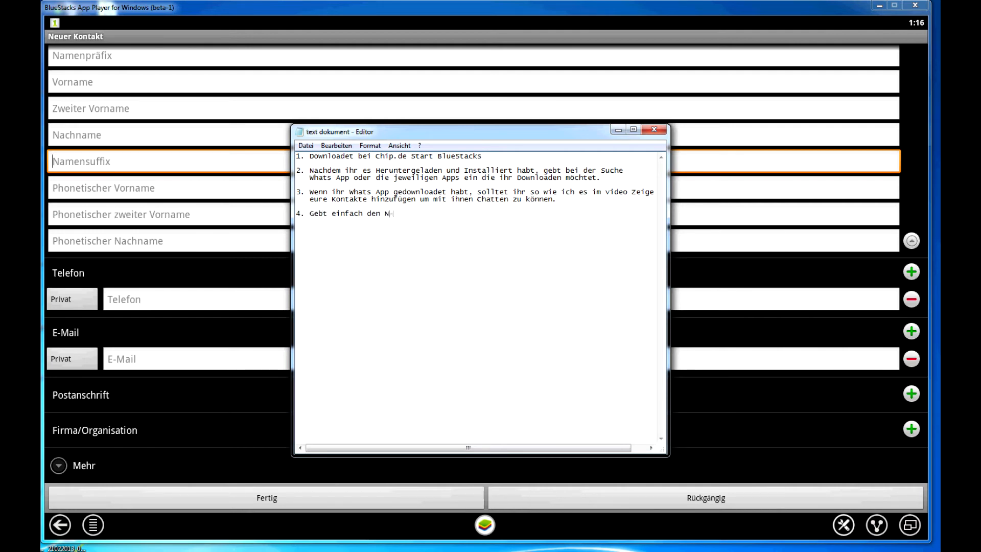
pyautogui.write('amen eures F')
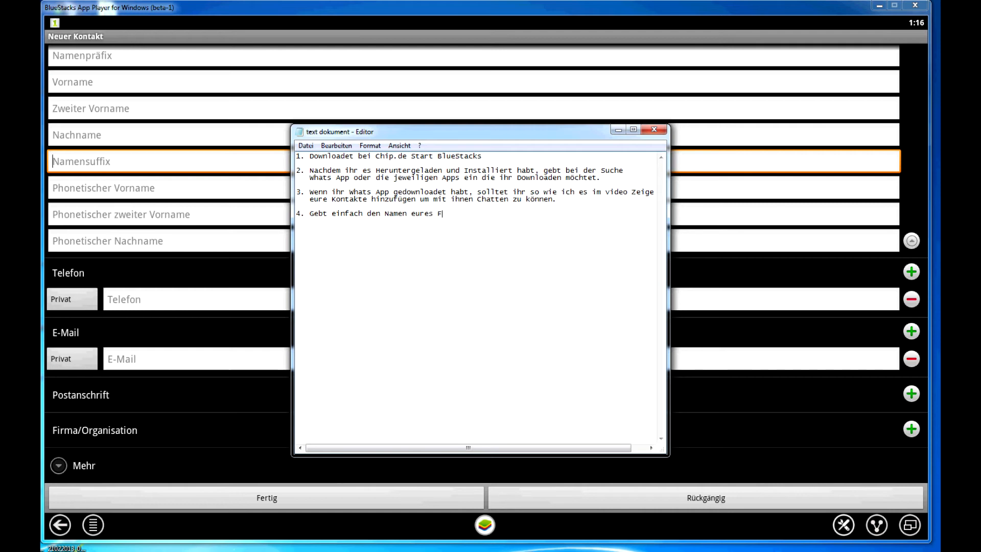
pyautogui.write('reundes ein und fügt bei Tele')
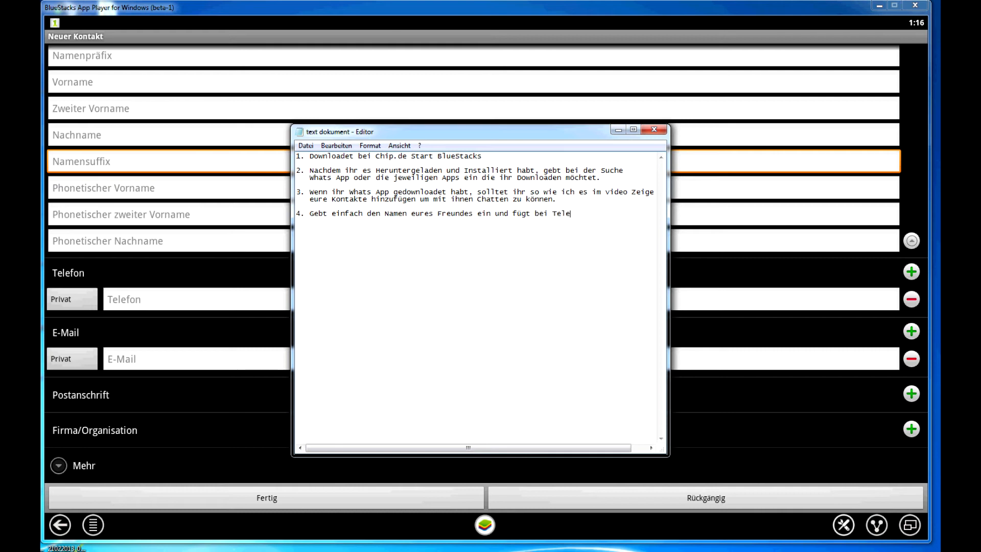
pyautogui.write('fon die')
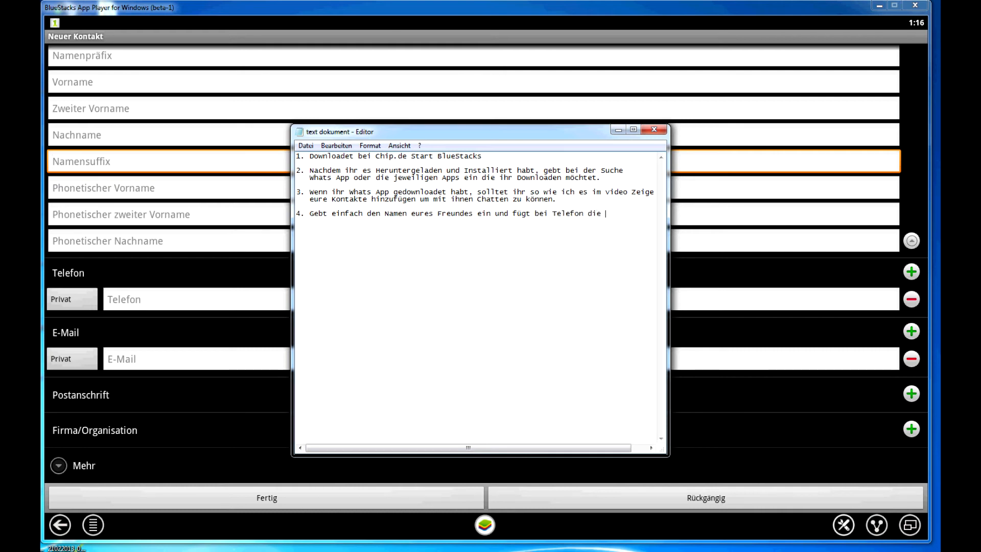
pyautogui.write('Nummer')
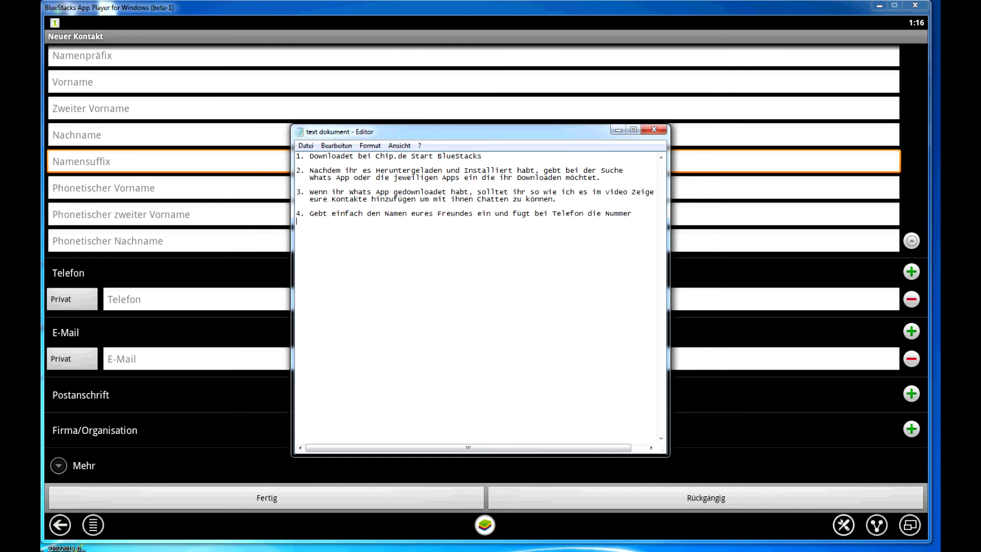
pyautogui.write('h')
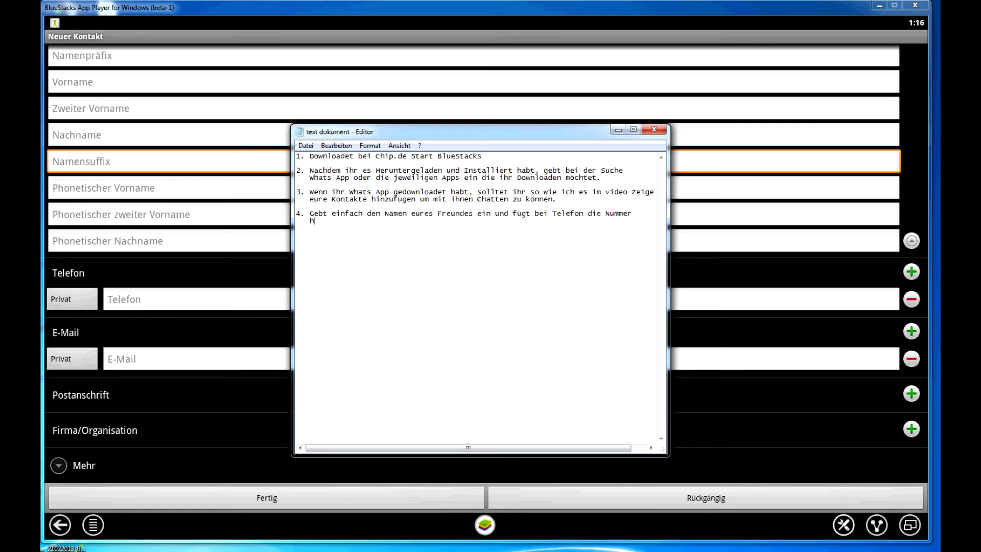
pyautogui.write('inzu. Dann einfach')
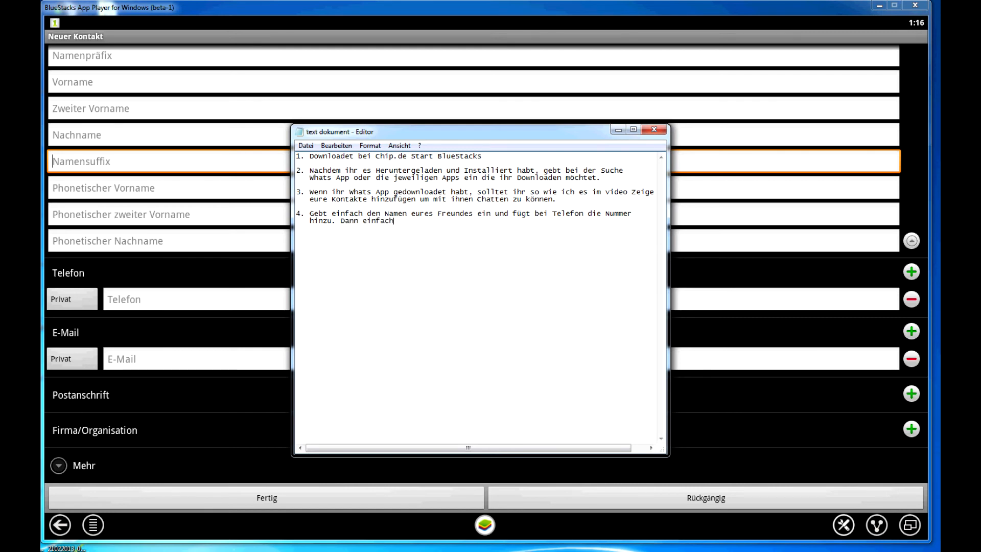
pyautogui.write('auf Fertig K')
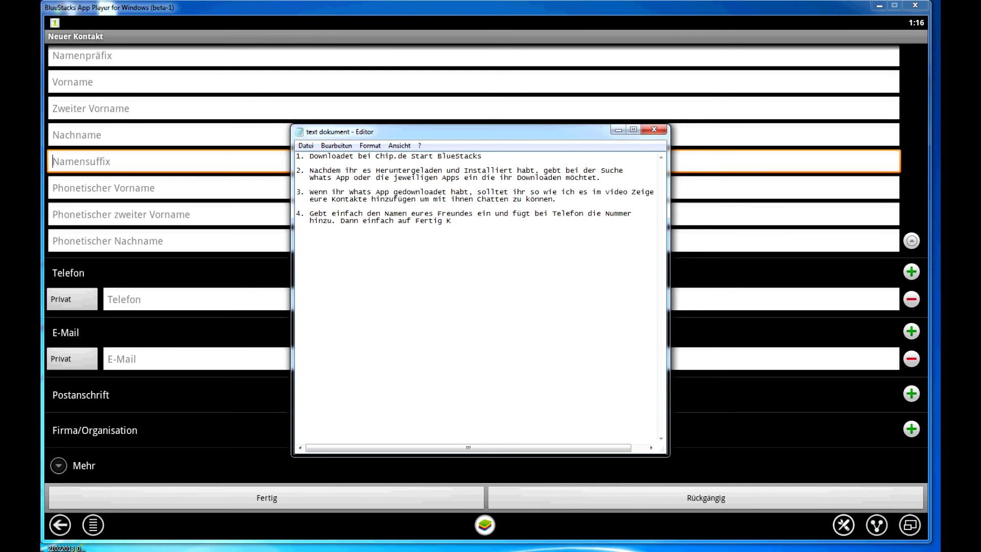
pyautogui.write('licken')
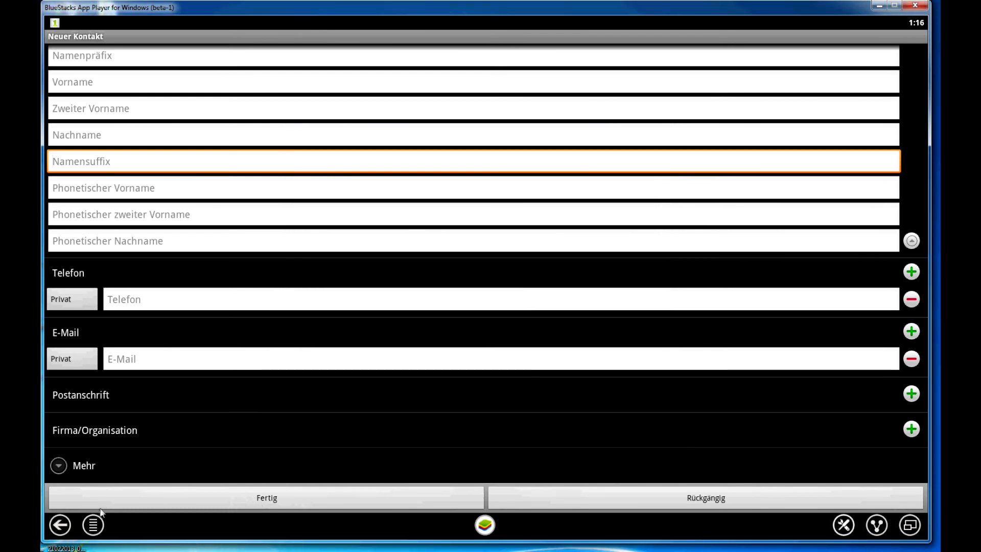
# Return to the WhatsApp chat with Melle and begin typing a message starting with 'Lo'
pyautogui.click(61, 525)
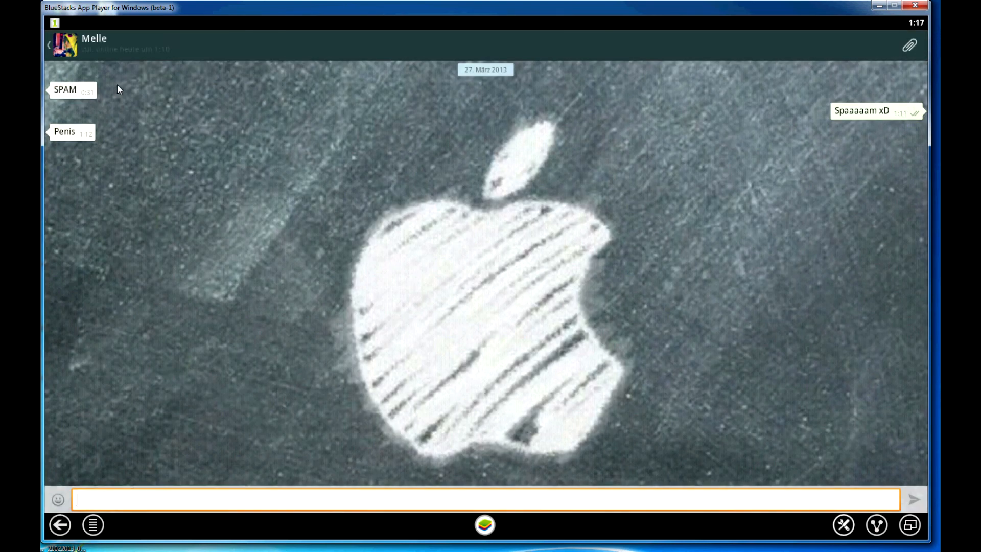
pyautogui.write('Lo')
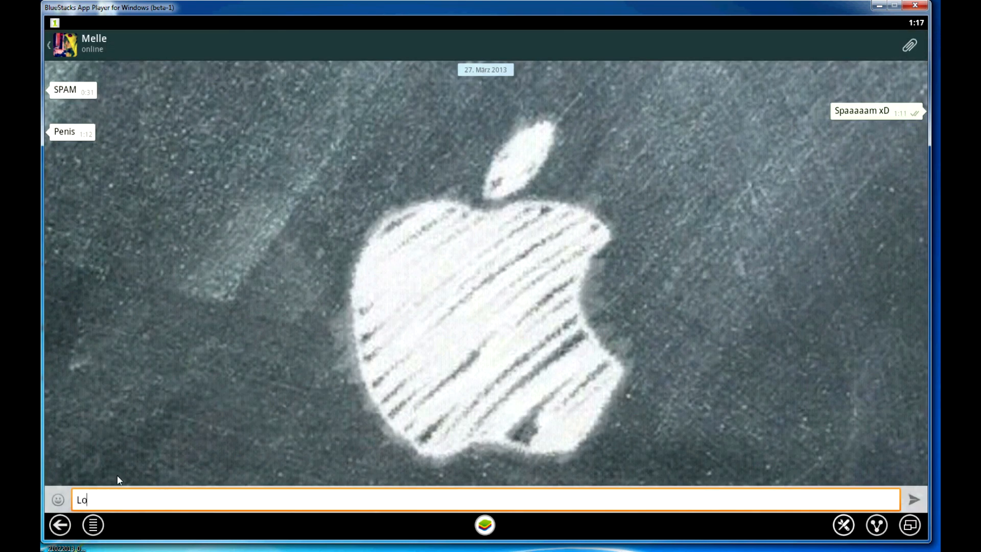